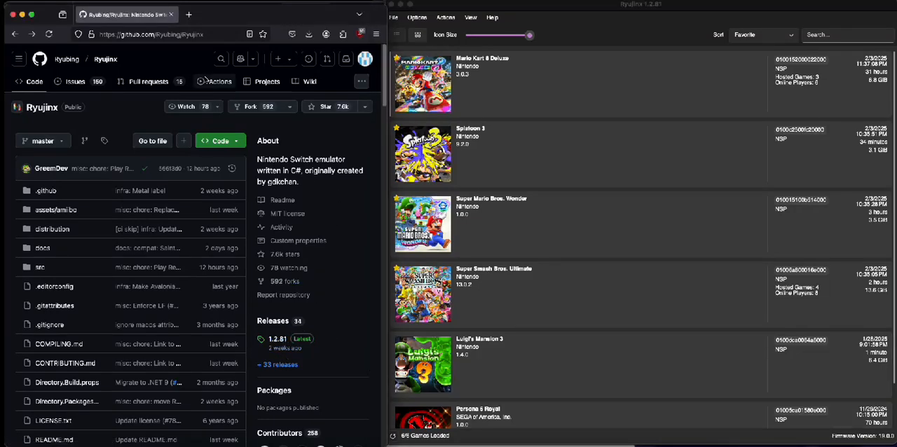
{"action": "mouse_move", "coordinate": [143, 148]}
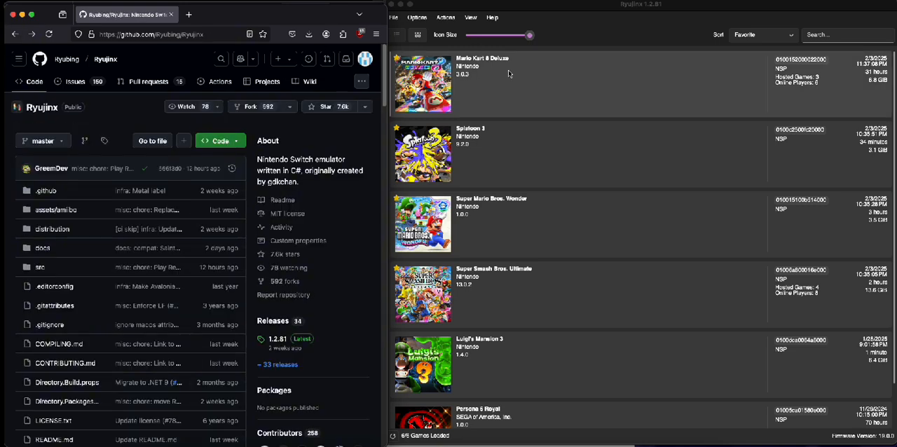
{"action": "mouse_move", "coordinate": [813, 228]}
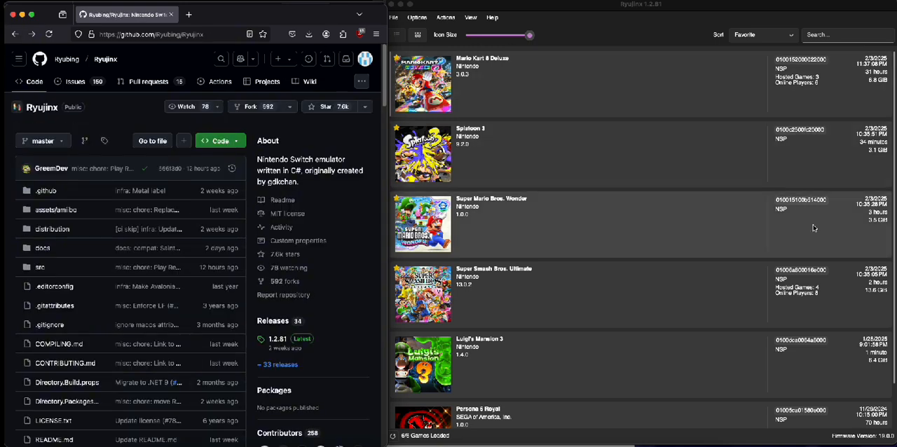
{"action": "mouse_move", "coordinate": [880, 304]}
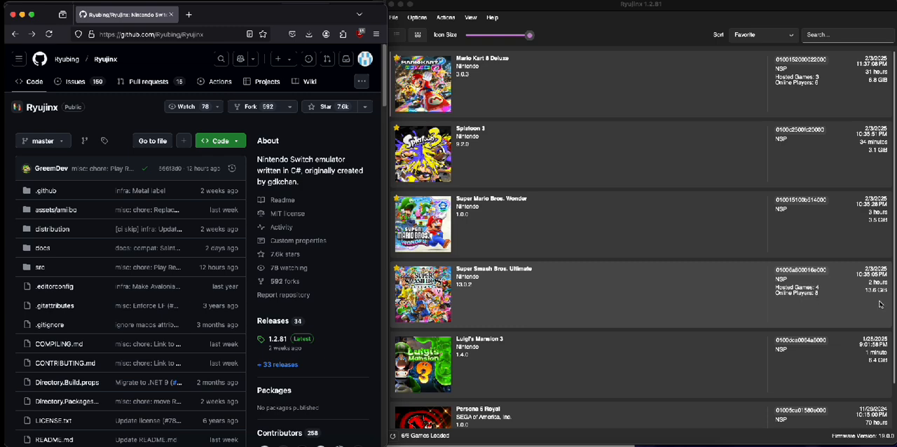
{"action": "mouse_move", "coordinate": [645, 121]}
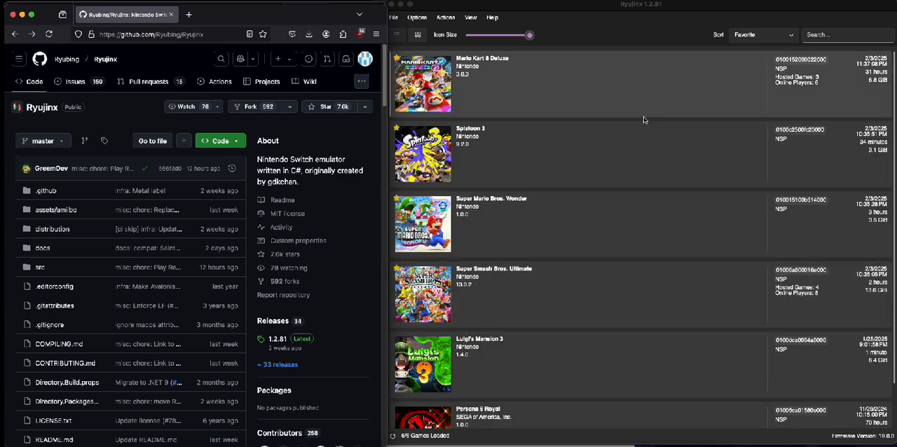
{"action": "mouse_move", "coordinate": [804, 98]}
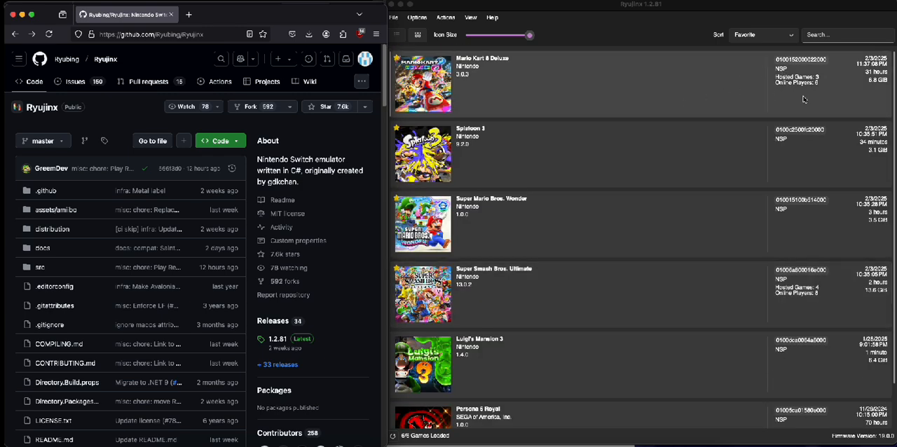
{"action": "mouse_move", "coordinate": [642, 105]}
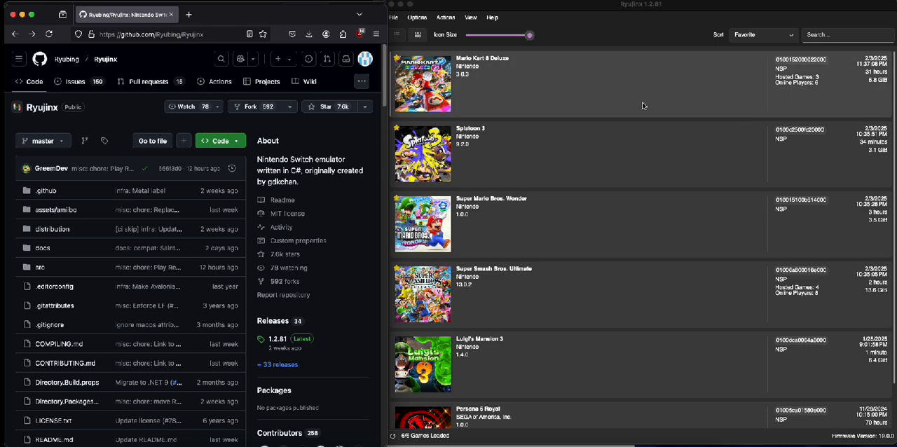
{"action": "mouse_move", "coordinate": [678, 302]}
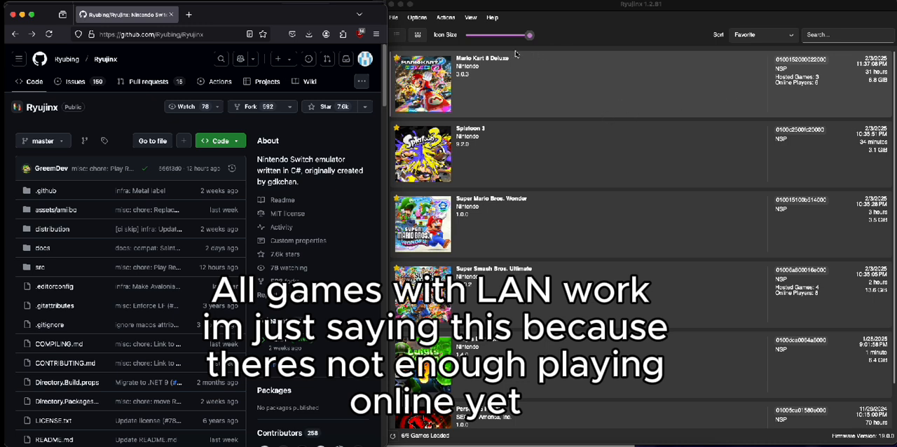
Browse the Actions menu, then show the Options menu with settings and user profiles.
{"action": "left_click", "coordinate": [446, 17]}
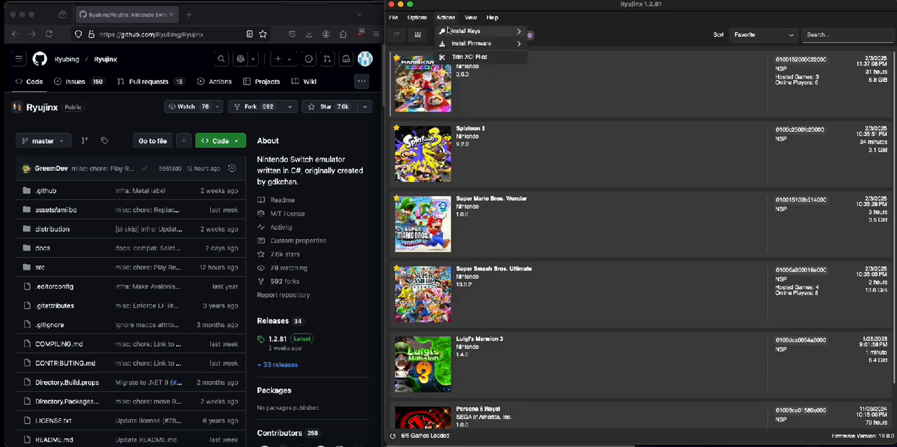
{"action": "left_click", "coordinate": [418, 17]}
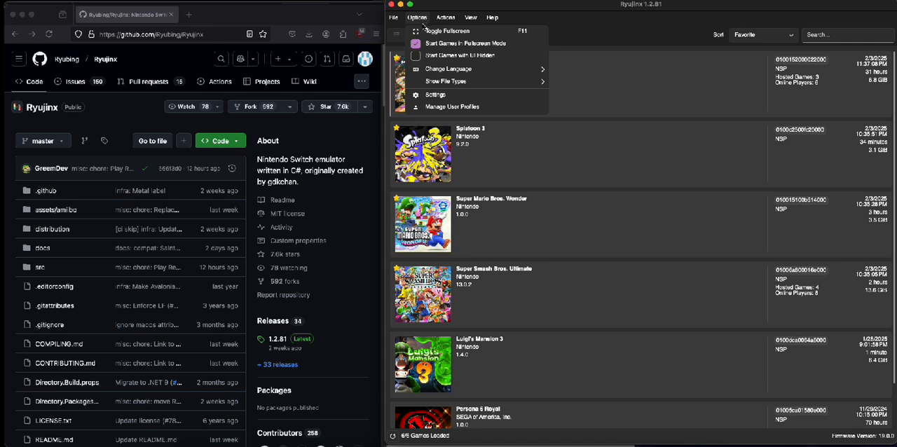
{"action": "mouse_move", "coordinate": [451, 106]}
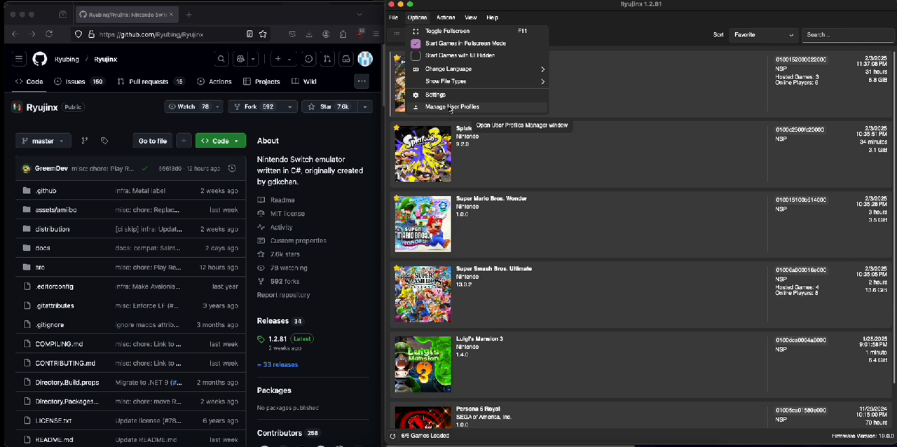
Enter Settings and step through the System page to the Graphics page.
{"action": "left_click", "coordinate": [435, 95]}
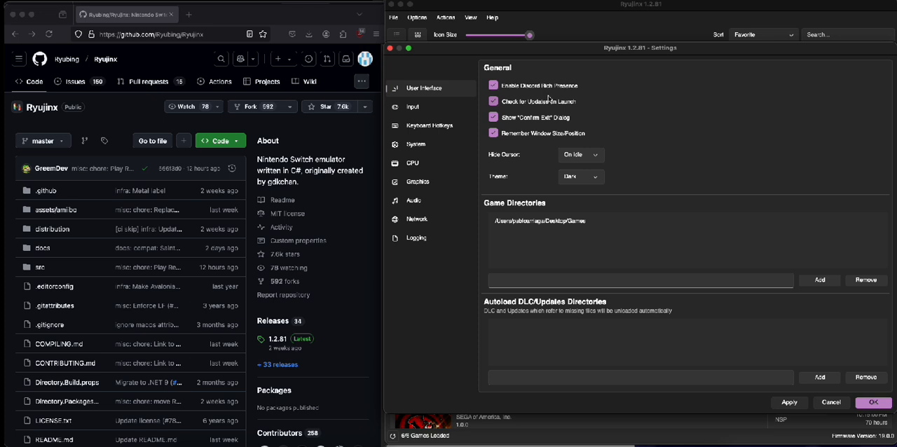
{"action": "left_click", "coordinate": [415, 143]}
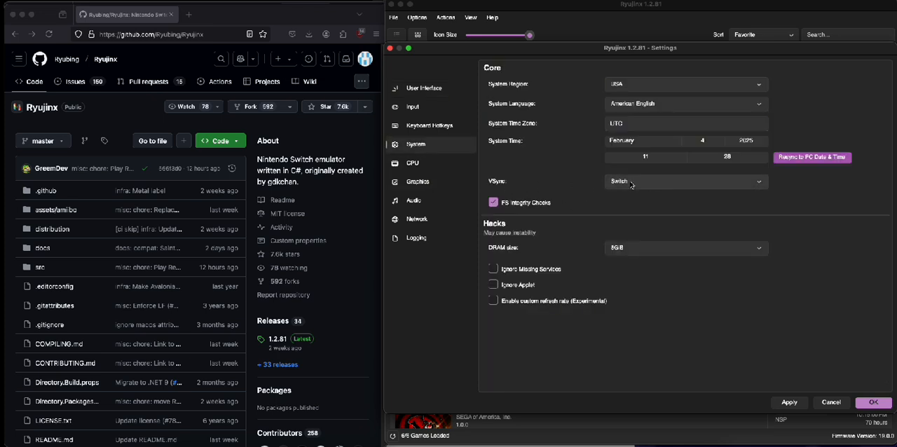
{"action": "mouse_move", "coordinate": [577, 207]}
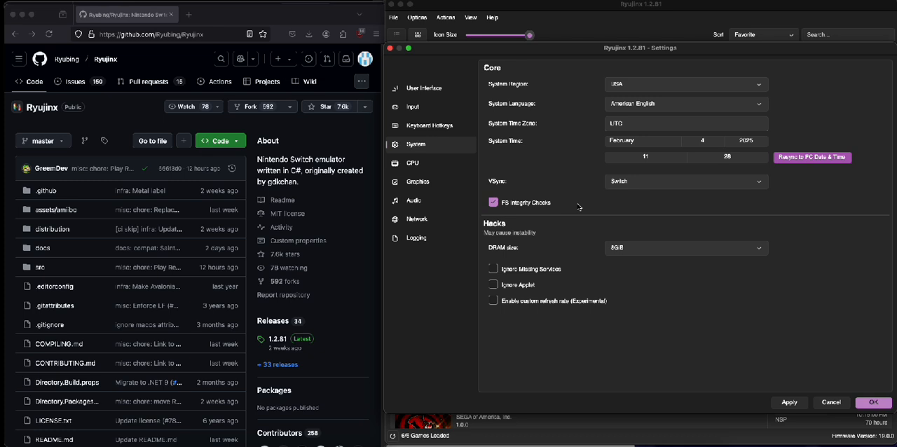
{"action": "mouse_move", "coordinate": [667, 252]}
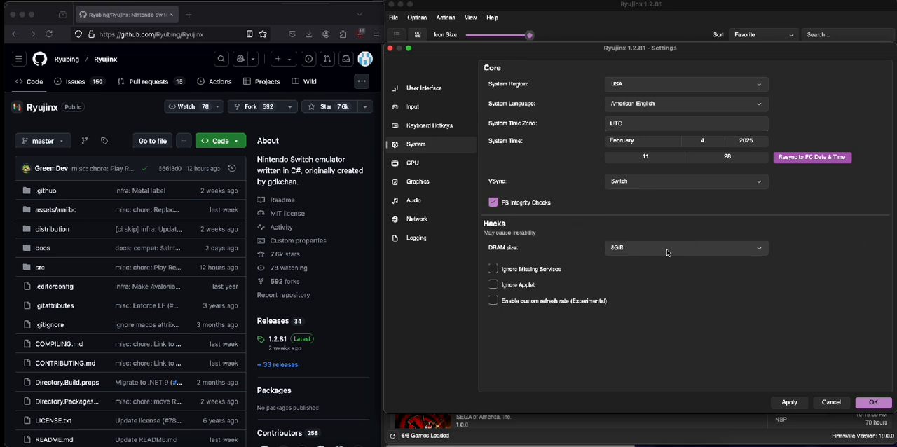
{"action": "left_click", "coordinate": [417, 180]}
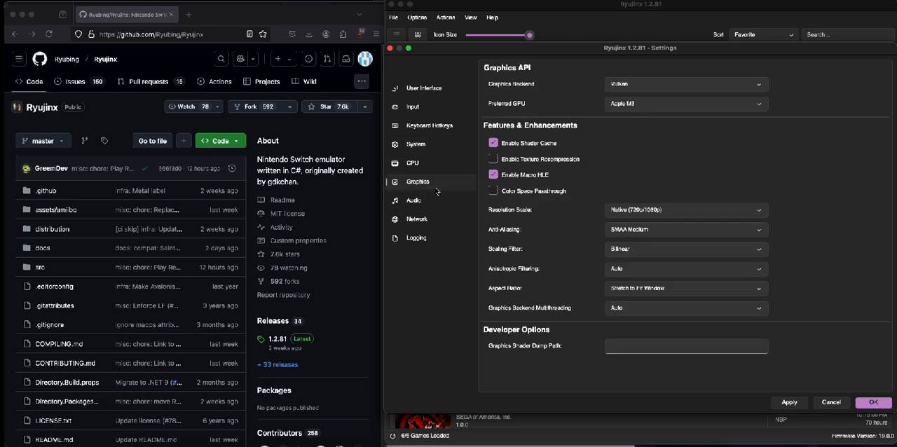
{"action": "mouse_move", "coordinate": [493, 190]}
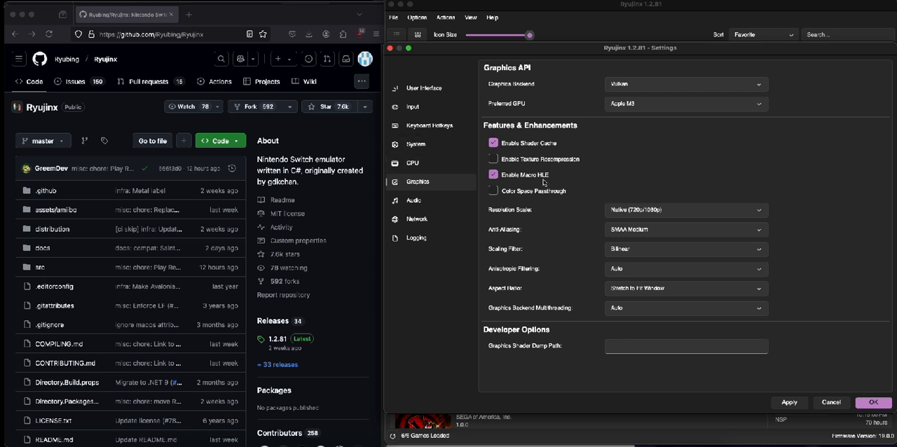
Move from the Input page to the Network page and show the Multiplayer Mode choices.
{"action": "left_click", "coordinate": [412, 107]}
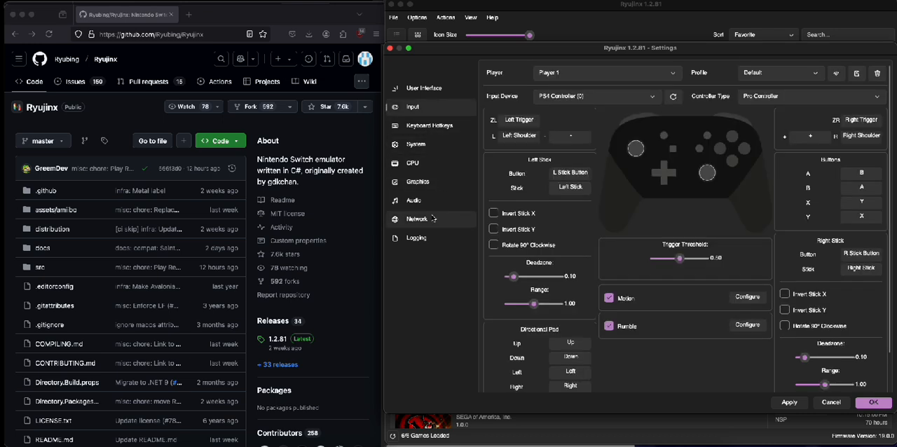
{"action": "left_click", "coordinate": [417, 218]}
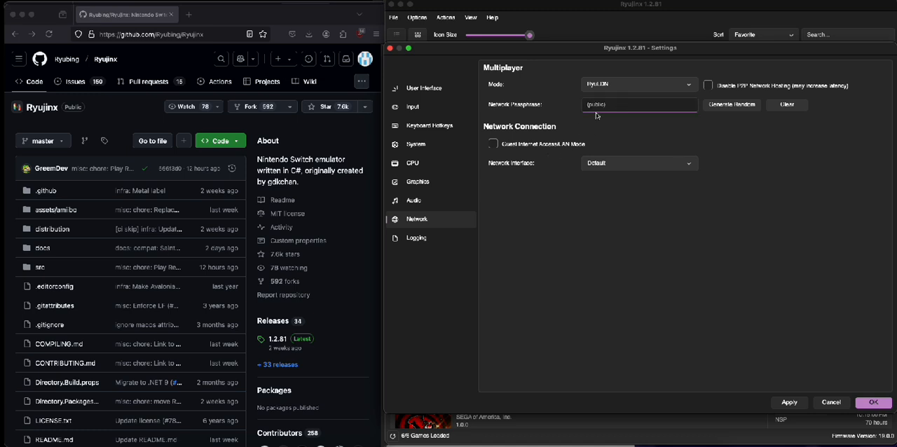
{"action": "mouse_move", "coordinate": [491, 132]}
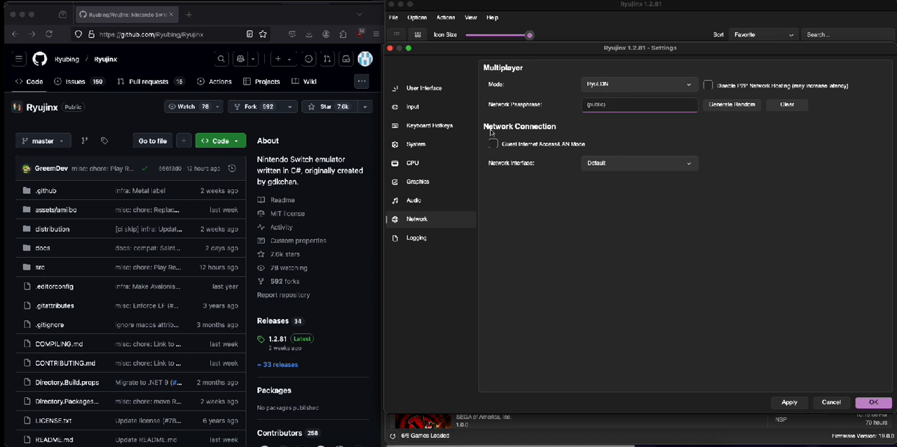
{"action": "type", "text": "2837"}
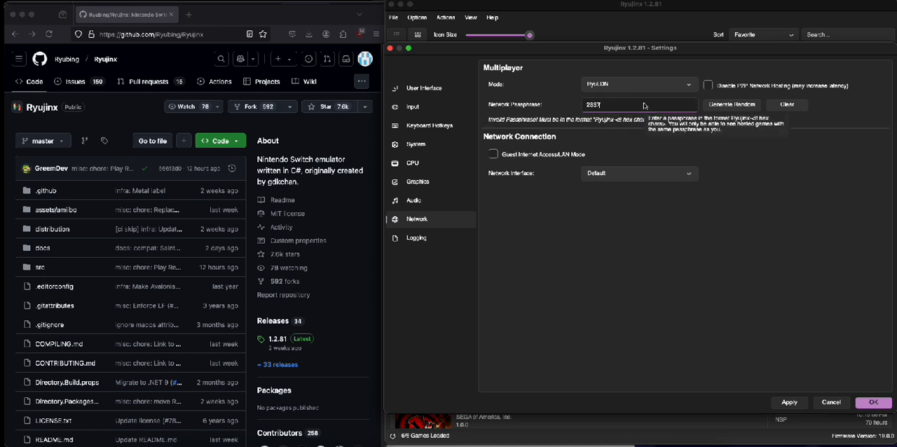
{"action": "type", "text": "898"}
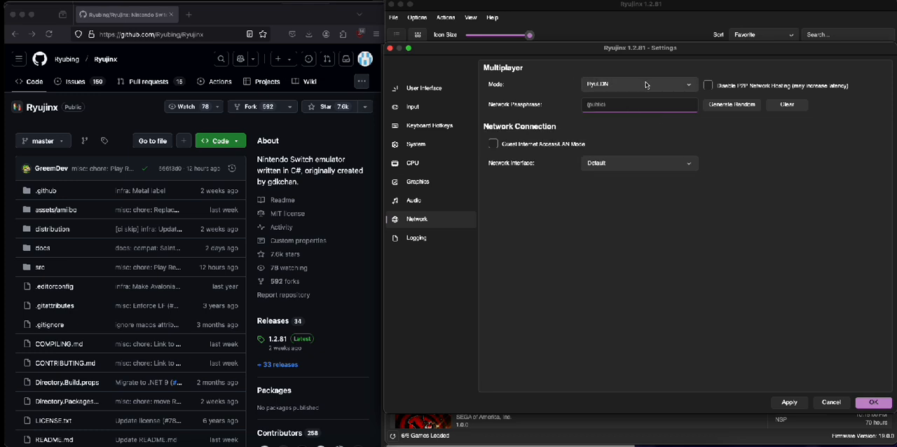
{"action": "mouse_move", "coordinate": [560, 96]}
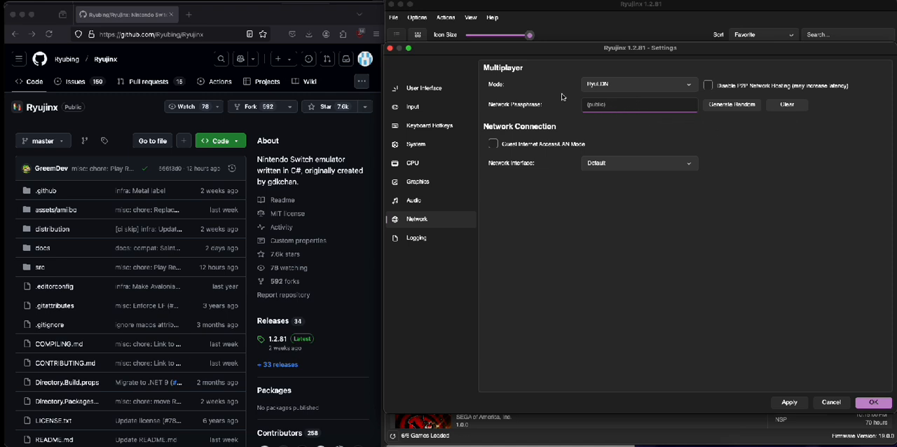
{"action": "mouse_move", "coordinate": [595, 150]}
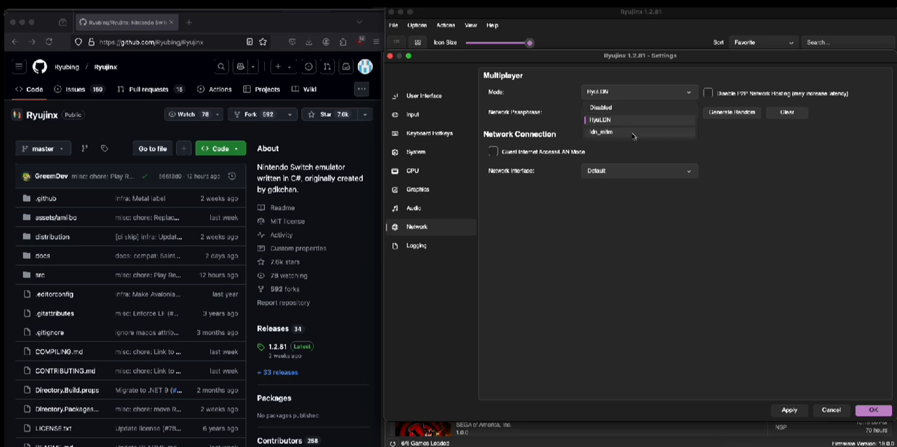
Switch Multiplayer Mode to ldn_mitm and reach the Local Wireless status site.
{"action": "left_click", "coordinate": [600, 132]}
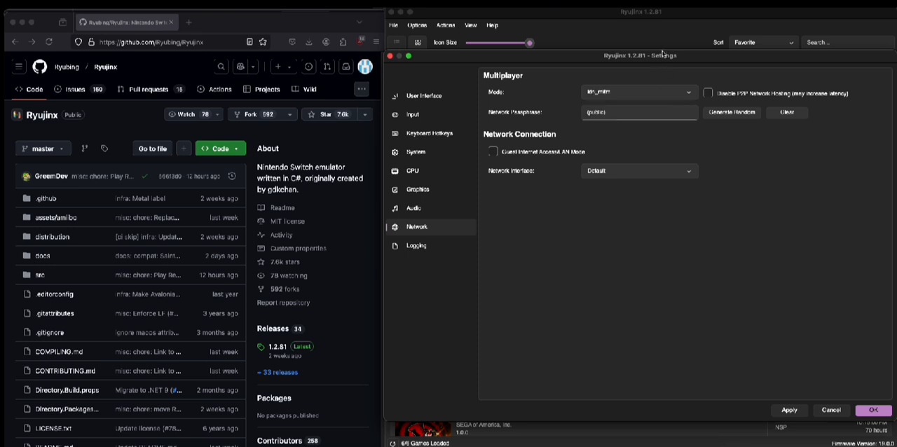
{"action": "mouse_move", "coordinate": [610, 93]}
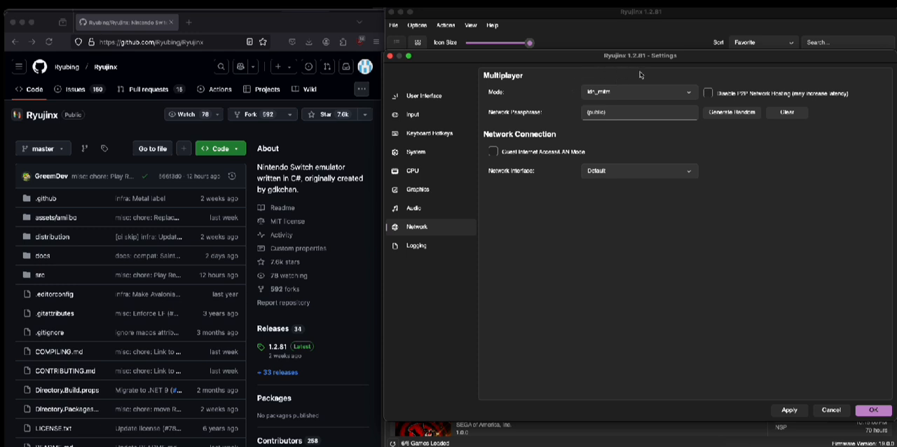
{"action": "mouse_move", "coordinate": [629, 79]}
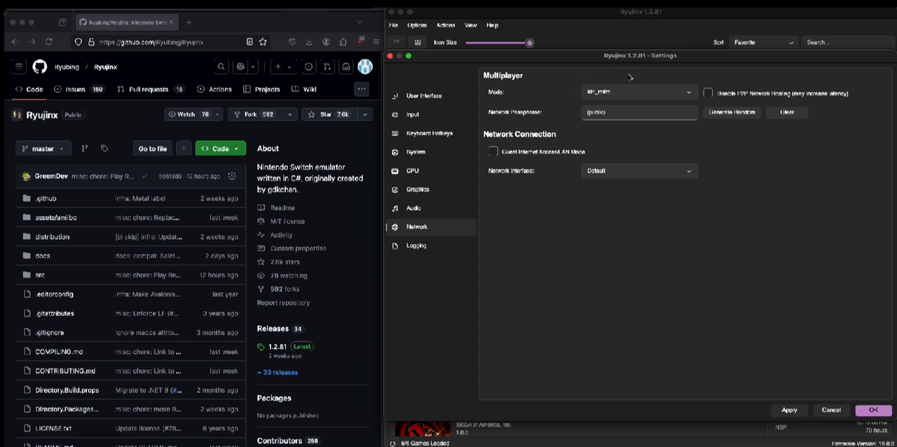
{"action": "mouse_move", "coordinate": [563, 87]}
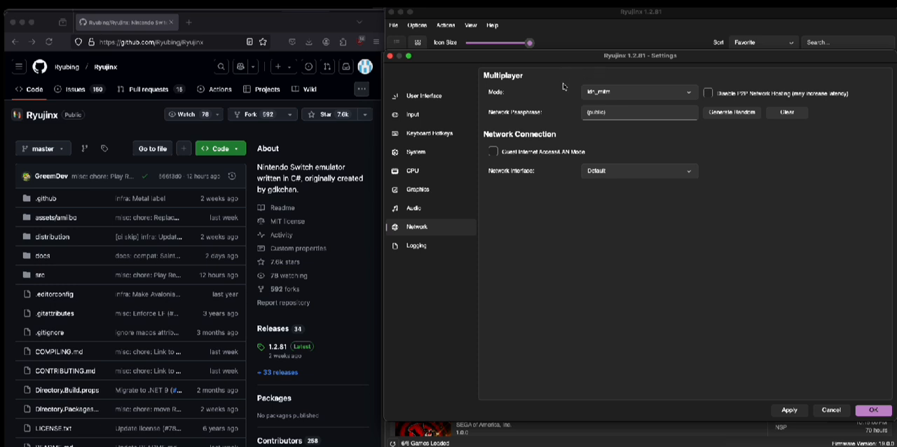
{"action": "mouse_move", "coordinate": [557, 110]}
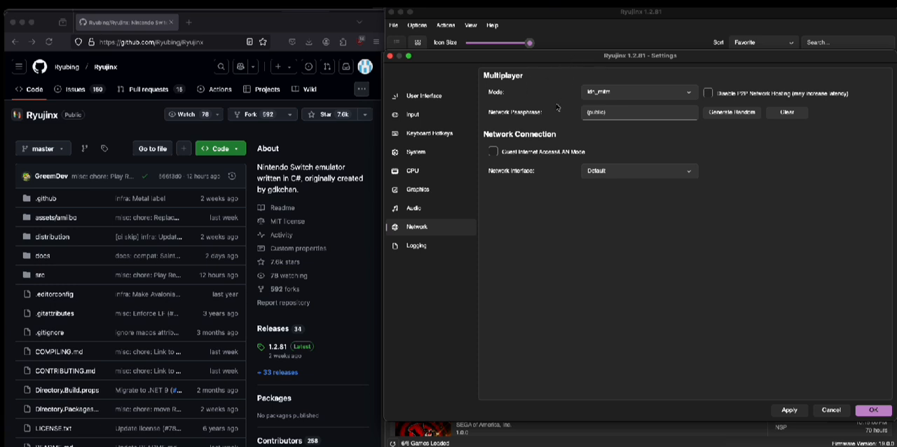
{"action": "mouse_move", "coordinate": [552, 85]}
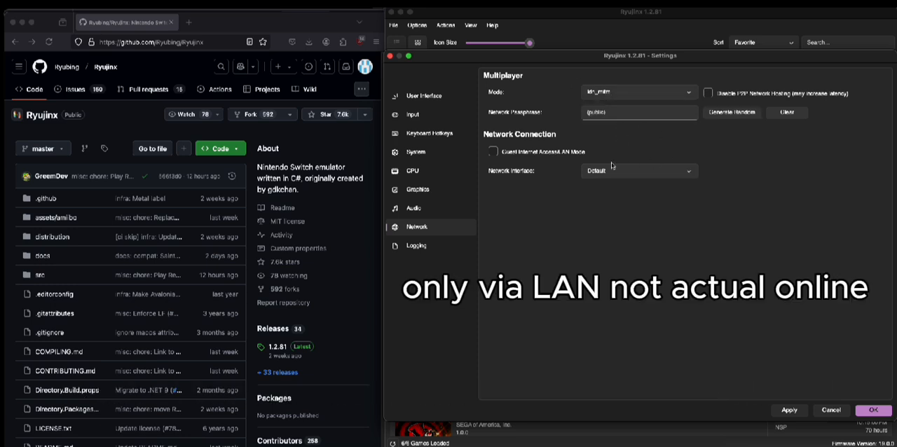
{"action": "left_click", "coordinate": [493, 151]}
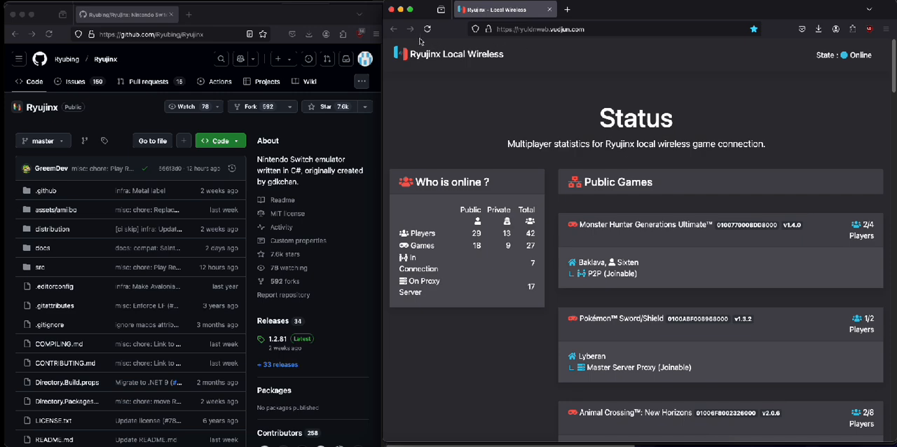
Scroll through the online player counts and hosted public games list.
{"action": "scroll", "scroll_direction": "down", "scroll_amount": 3}
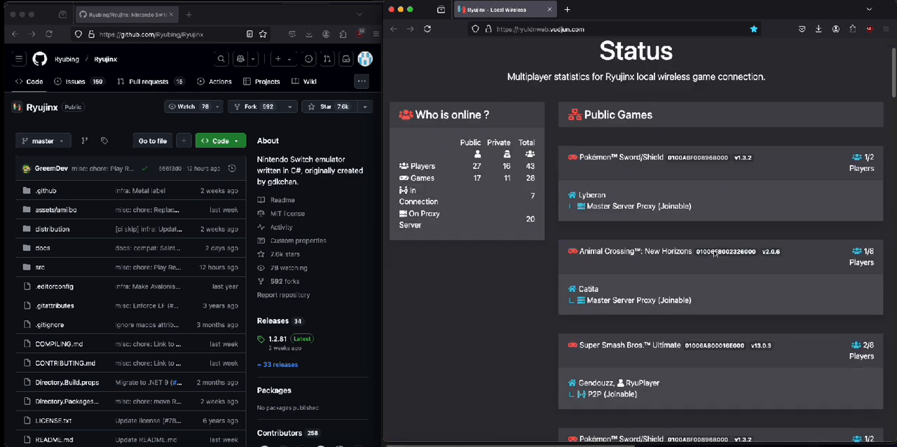
{"action": "scroll", "scroll_direction": "down", "scroll_amount": 3}
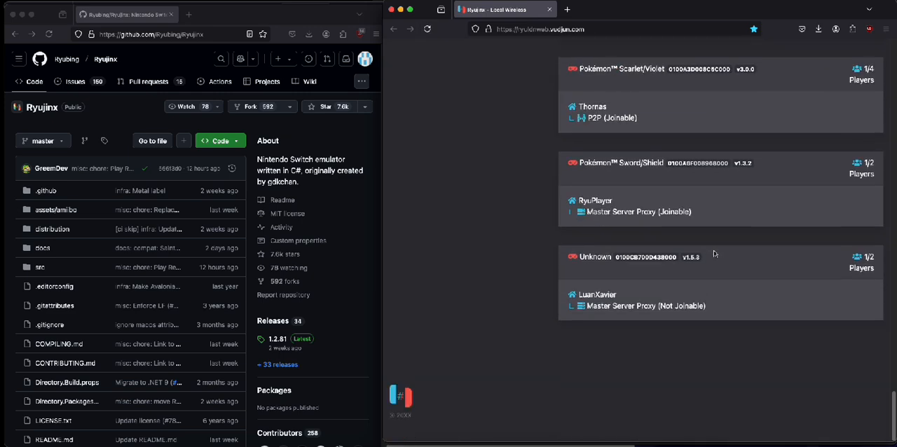
{"action": "scroll", "scroll_direction": "down", "scroll_amount": 3}
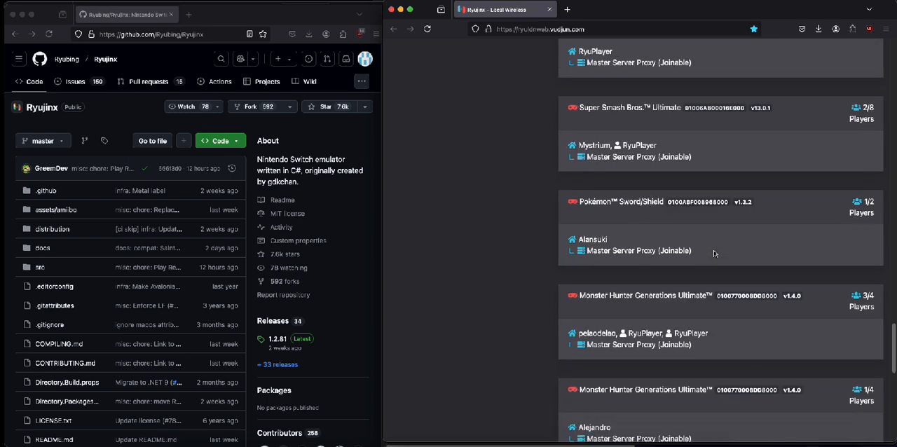
{"action": "scroll", "scroll_direction": "up", "scroll_amount": 3}
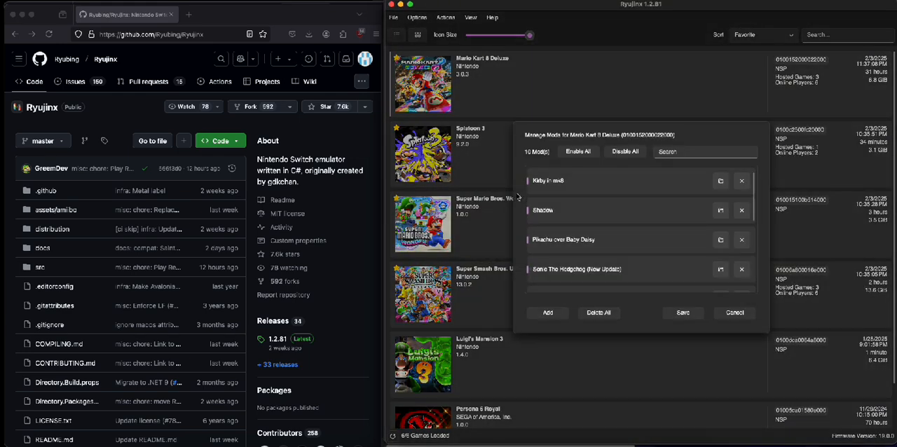
Scroll the Mario Kart 8 Deluxe mod list to reveal all ten installed mods.
{"action": "scroll", "scroll_direction": "down", "scroll_amount": 3}
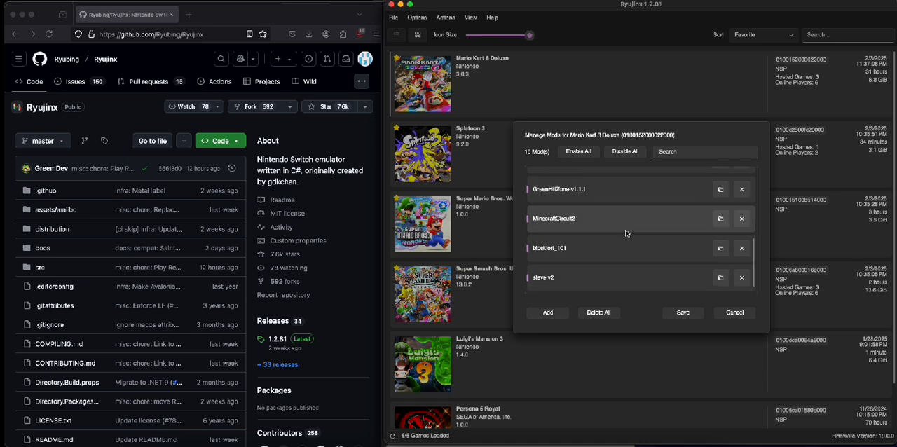
{"action": "mouse_move", "coordinate": [674, 309]}
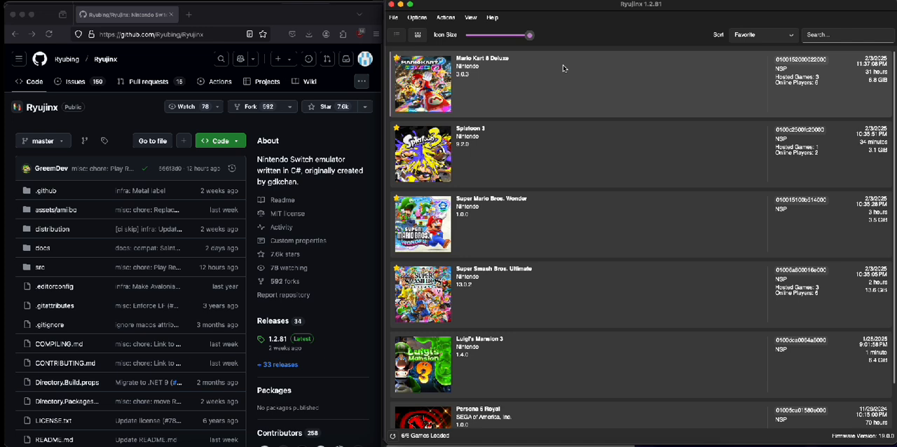
{"action": "mouse_move", "coordinate": [537, 90]}
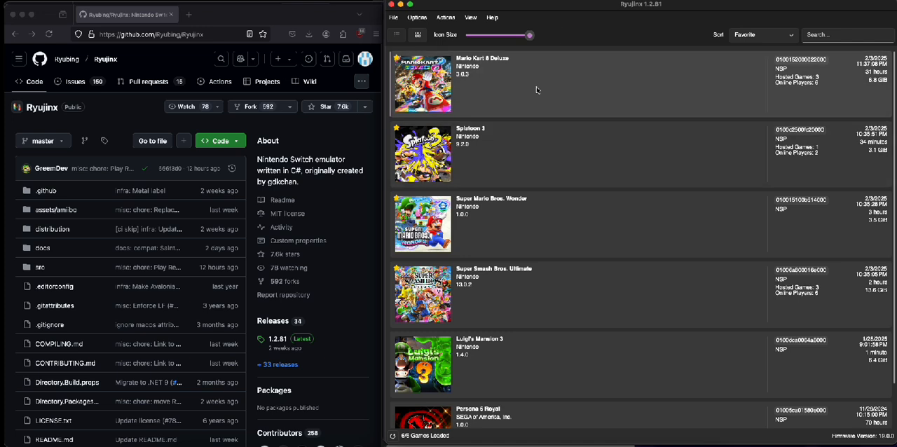
{"action": "mouse_move", "coordinate": [609, 188]}
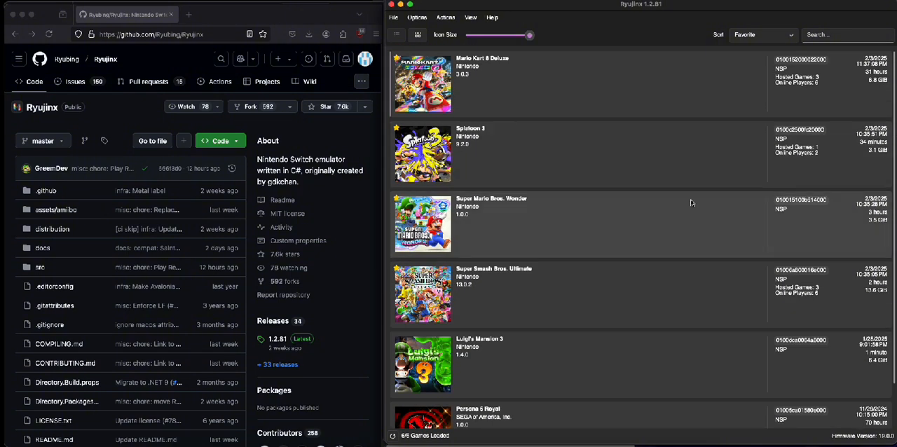
{"action": "mouse_move", "coordinate": [511, 149]}
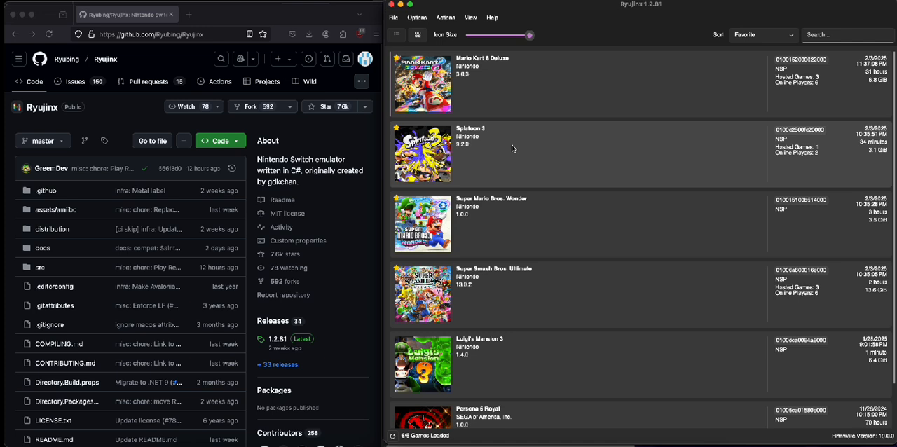
{"action": "mouse_move", "coordinate": [496, 143]}
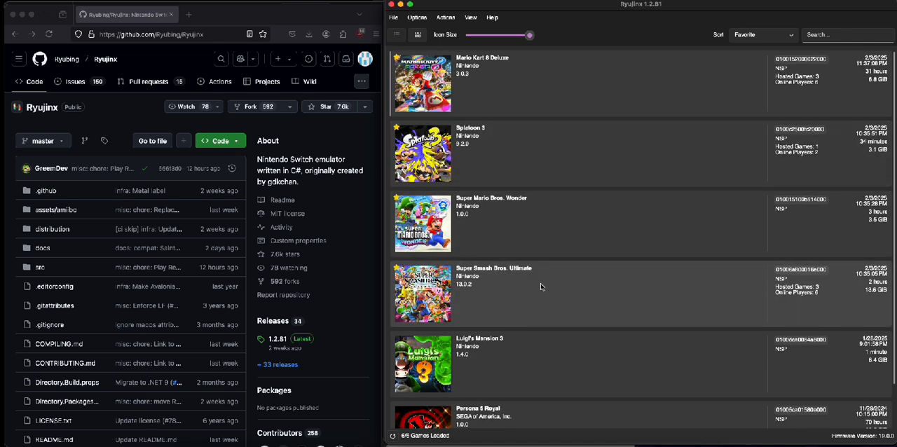
{"action": "mouse_move", "coordinate": [498, 84]}
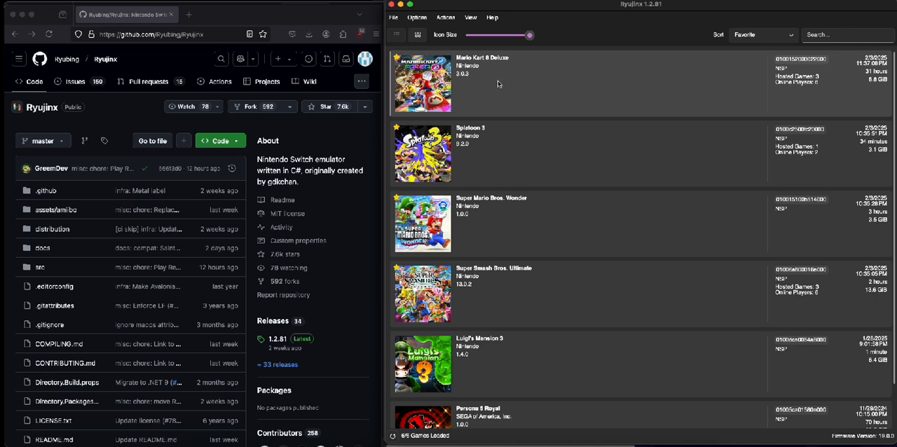
{"action": "mouse_move", "coordinate": [328, 294]}
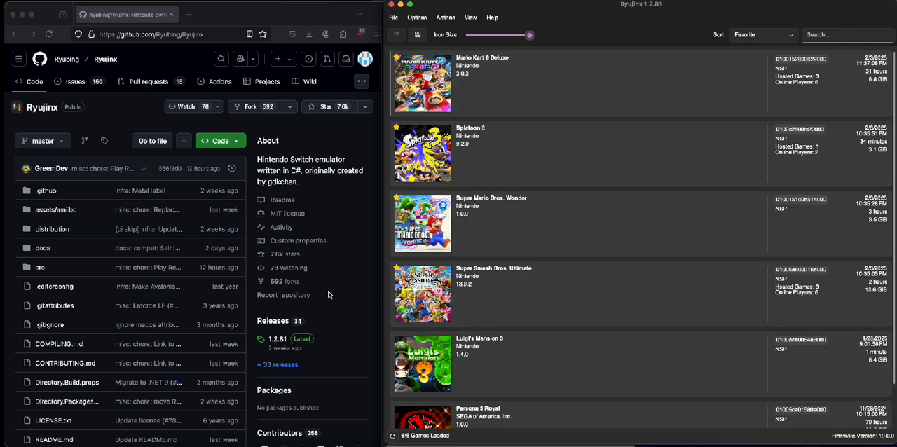